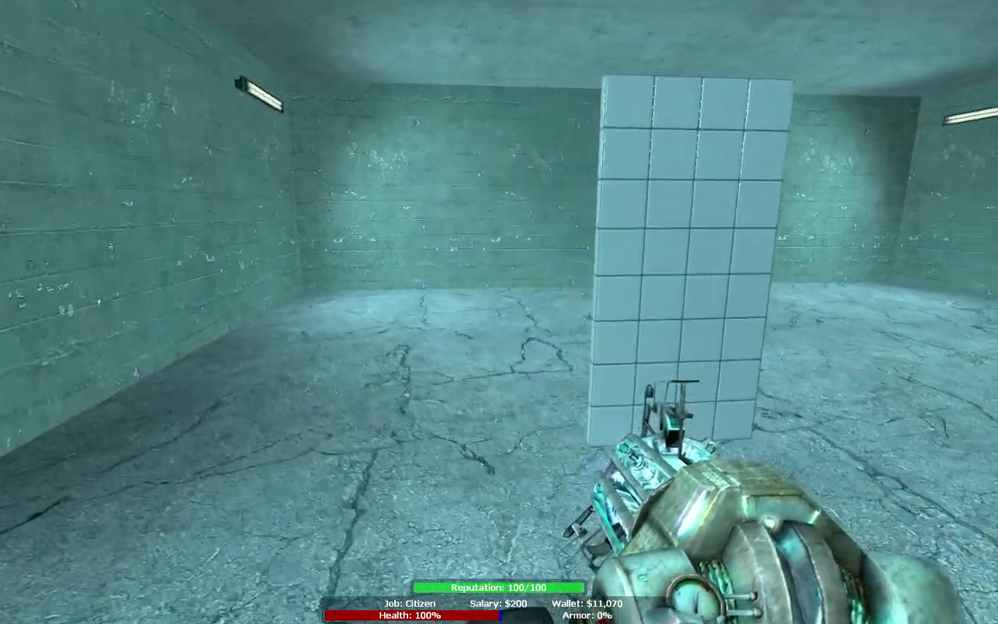
pyautogui.moveTo(499, 312)
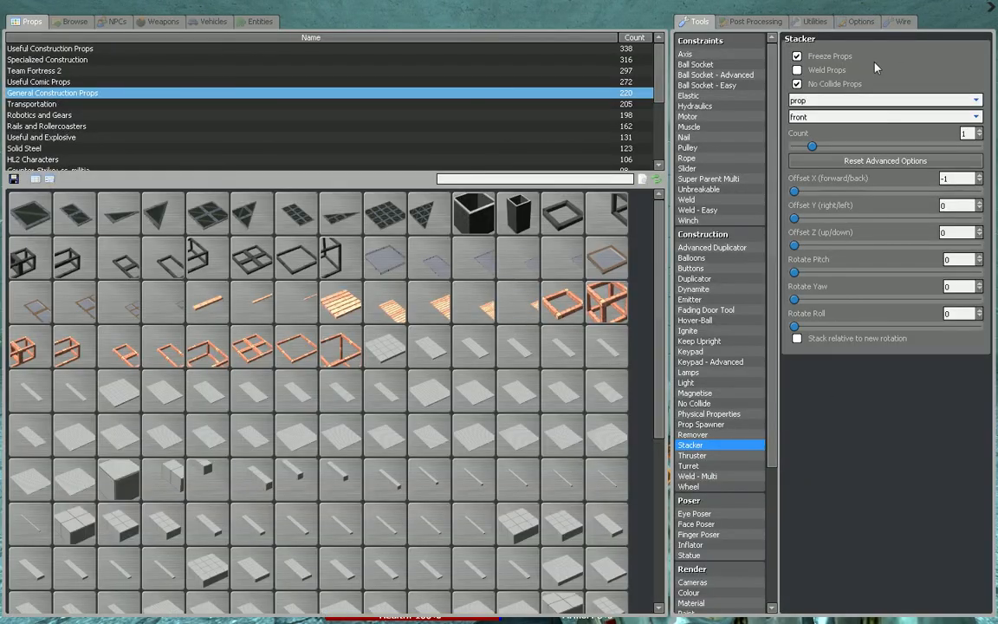
# - Equip the Fading Door Tool on the wall and bring the spawn menu back up
pyautogui.click(705, 309)
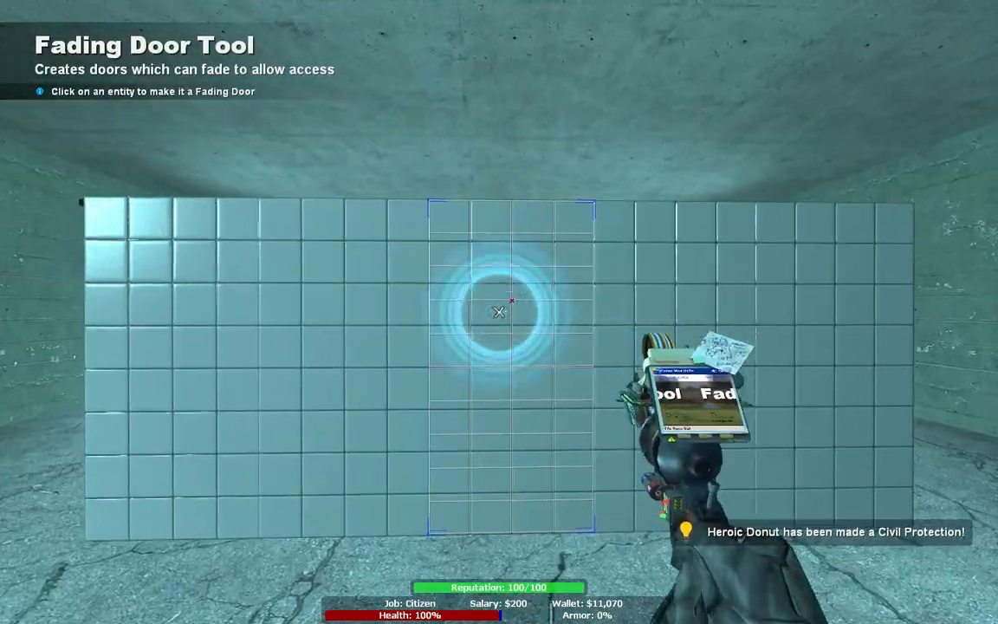
pyautogui.press('q')
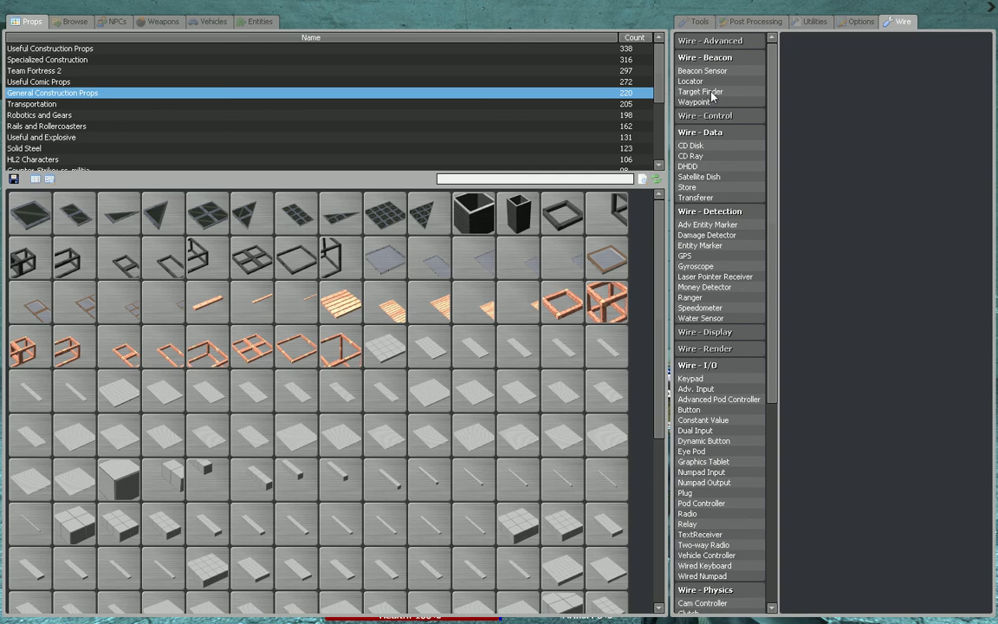
# - Set up a Wire Target Finder with 20 range, player targeting, and name filter 'nowa'
pyautogui.click(700, 92)
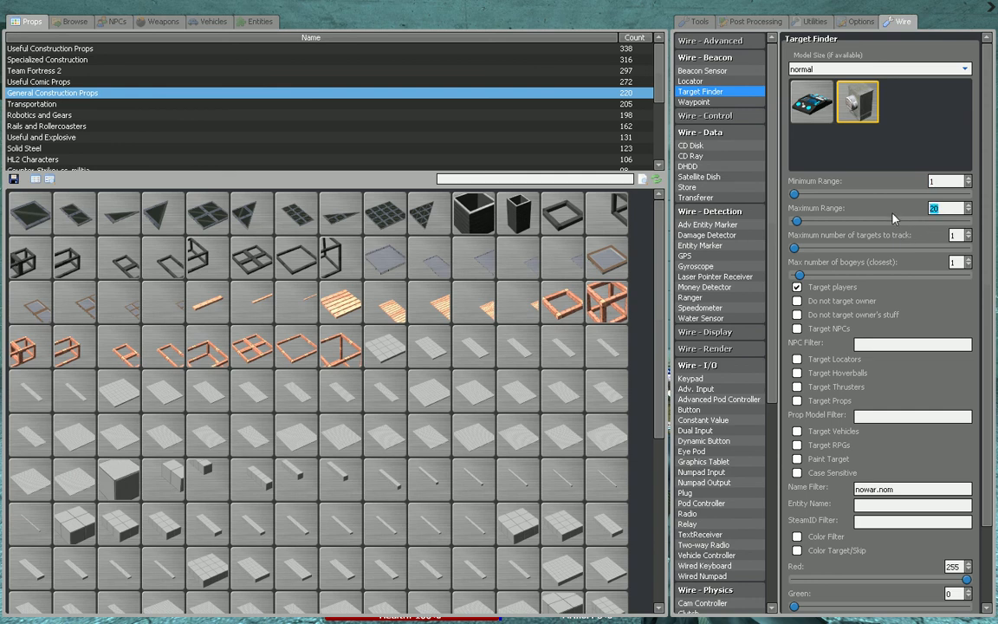
pyautogui.moveTo(888, 236)
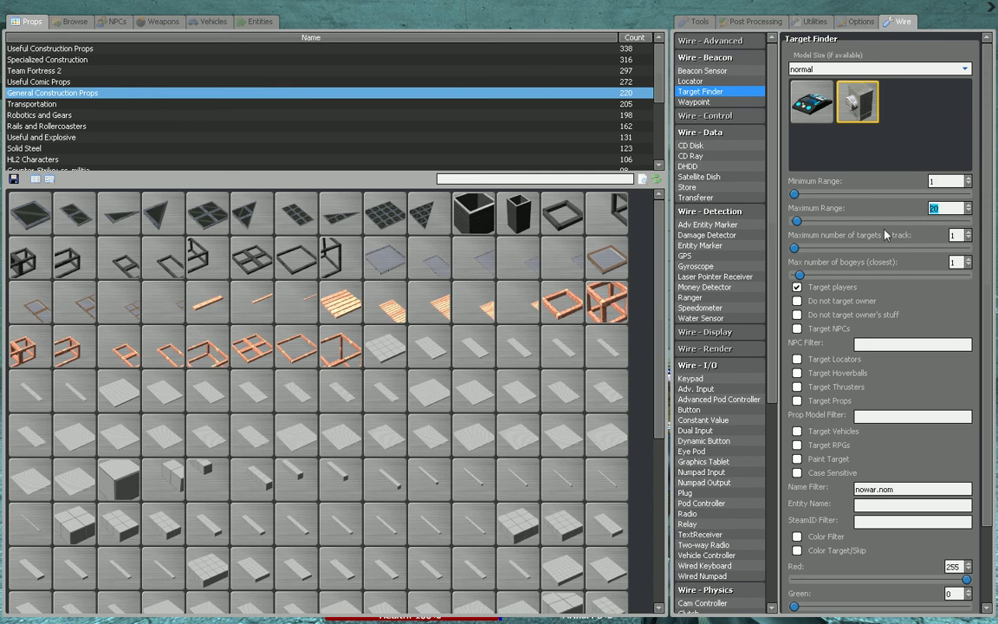
pyautogui.moveTo(873, 251)
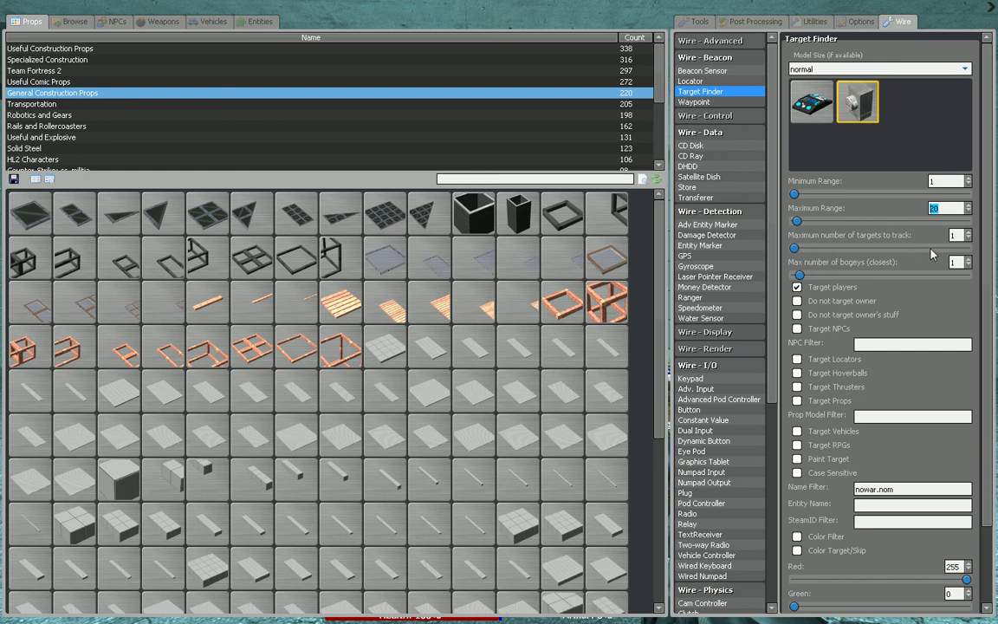
pyautogui.moveTo(909, 284)
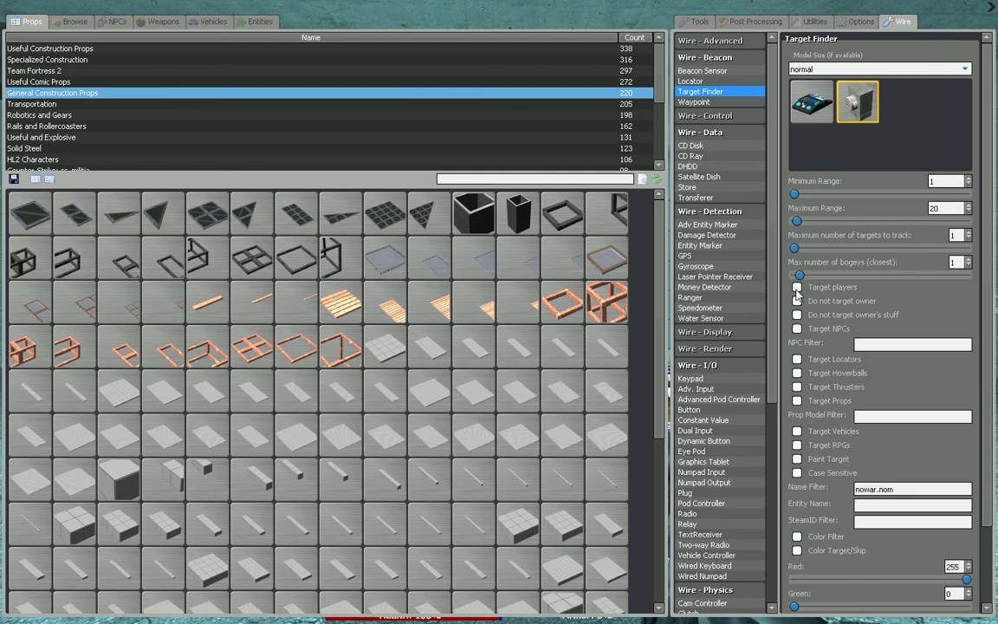
pyautogui.click(797, 287)
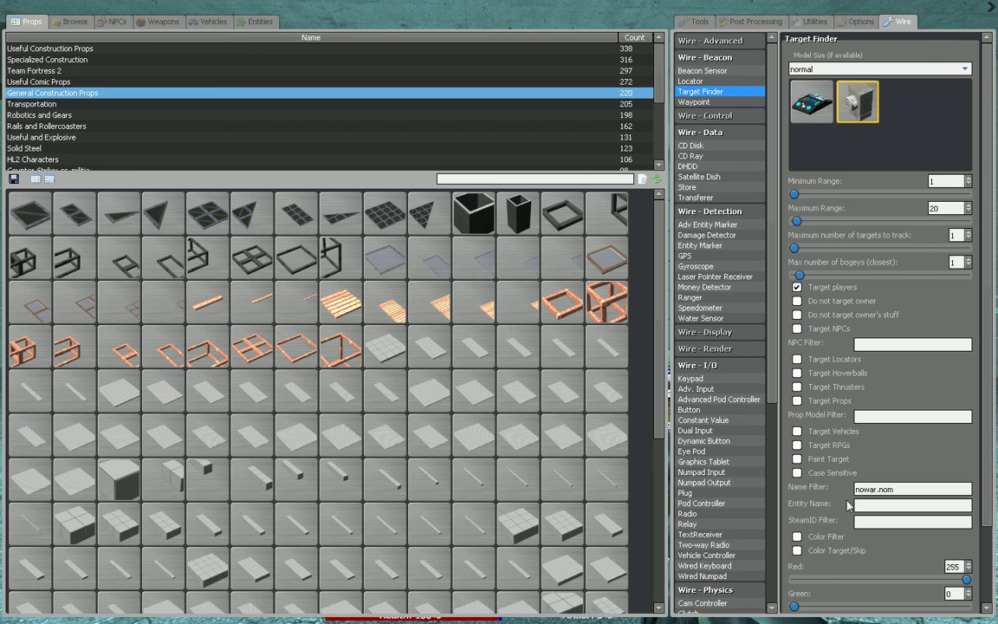
pyautogui.moveTo(790, 495)
pyautogui.write('q')
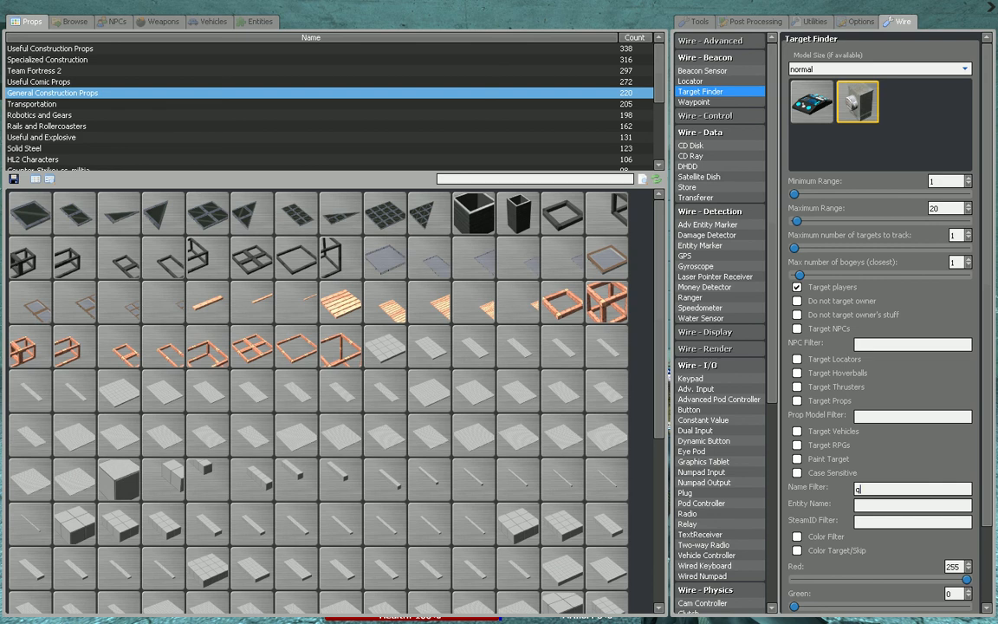
pyautogui.write('nowa')
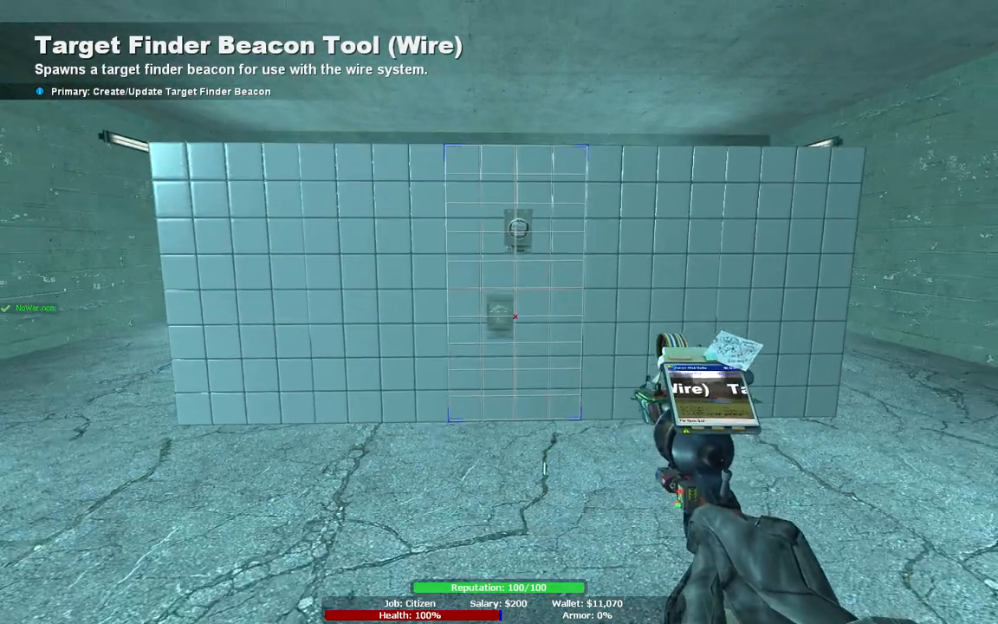
# - Place a Wire Numpad Output on key 0 on the wall below the finder
pyautogui.press('q')
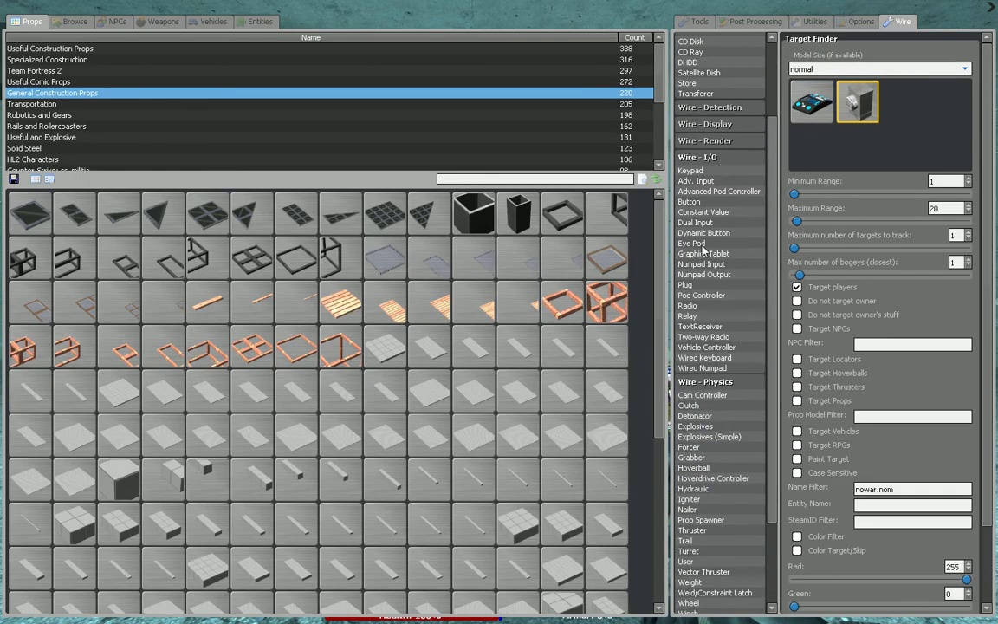
pyautogui.click(703, 274)
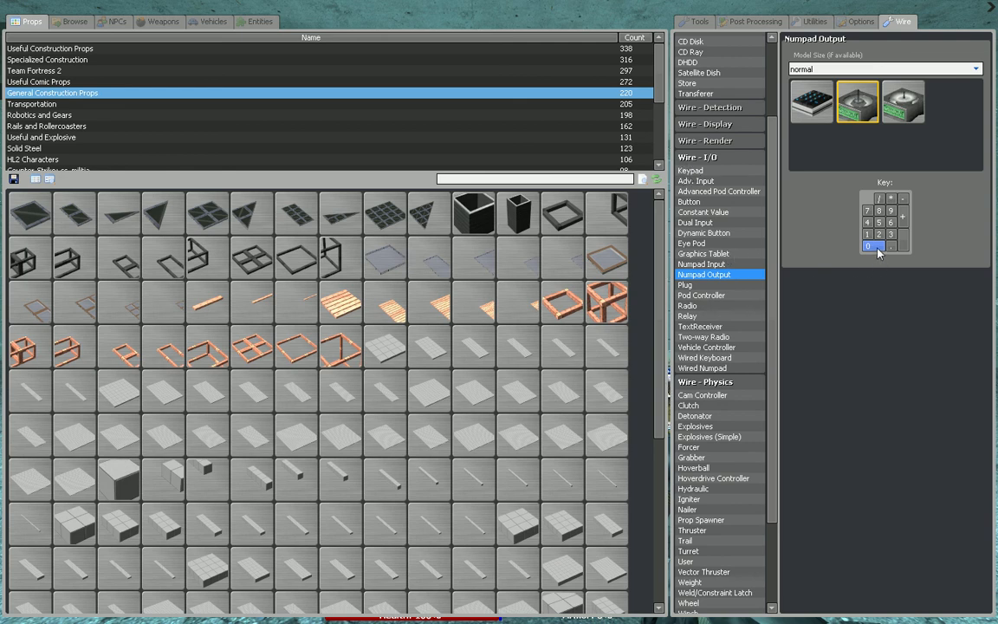
pyautogui.moveTo(823, 271)
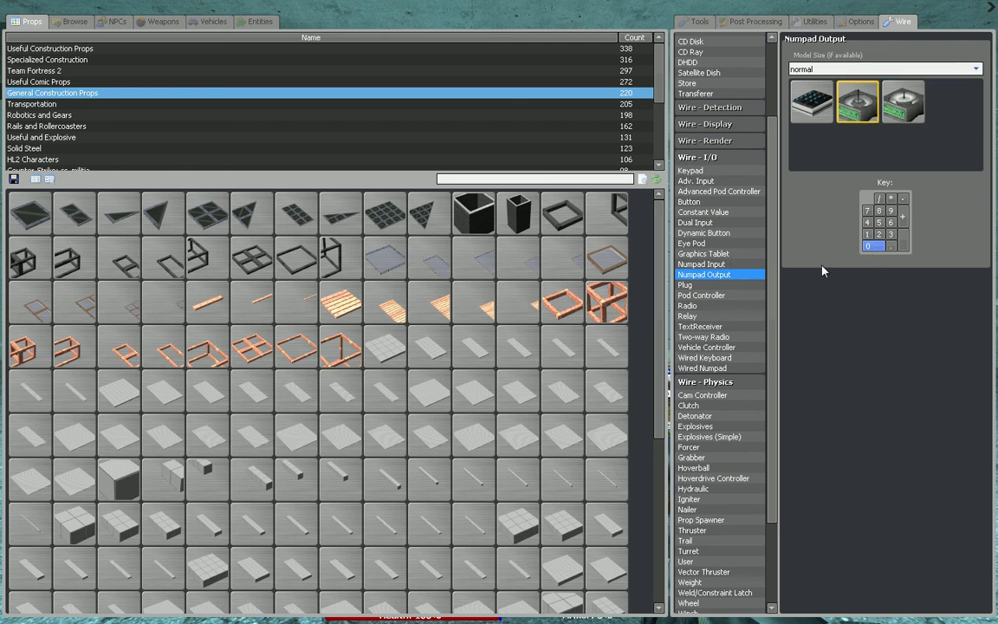
pyautogui.moveTo(886, 262)
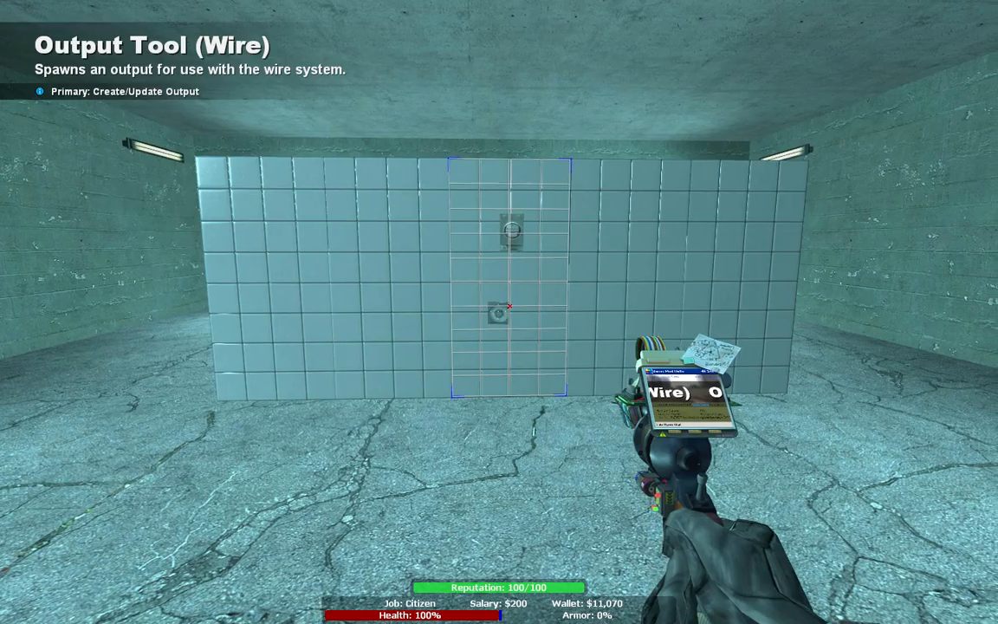
pyautogui.click(499, 312)
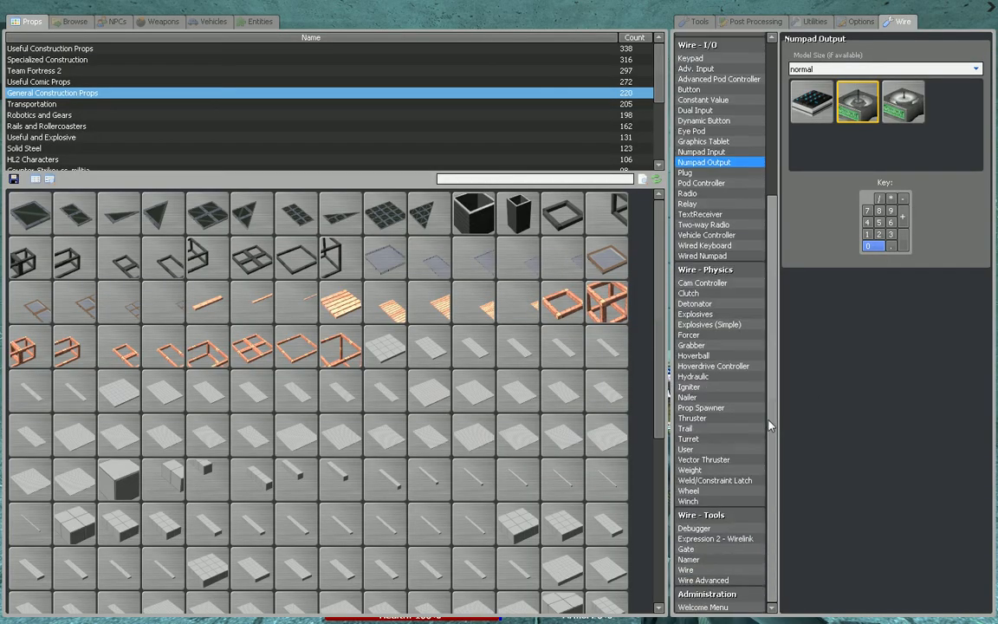
# - Select Wire Advanced from the Wire - Tools list, with wire width 0
pyautogui.click(703, 580)
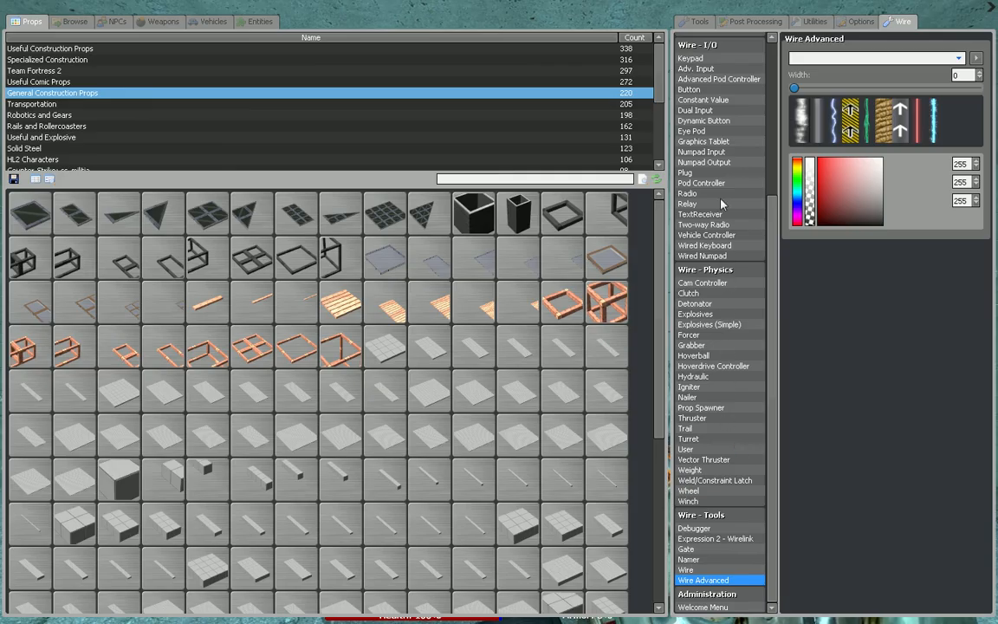
# - Return to the Construction tools and select No Collide
pyautogui.click(694, 20)
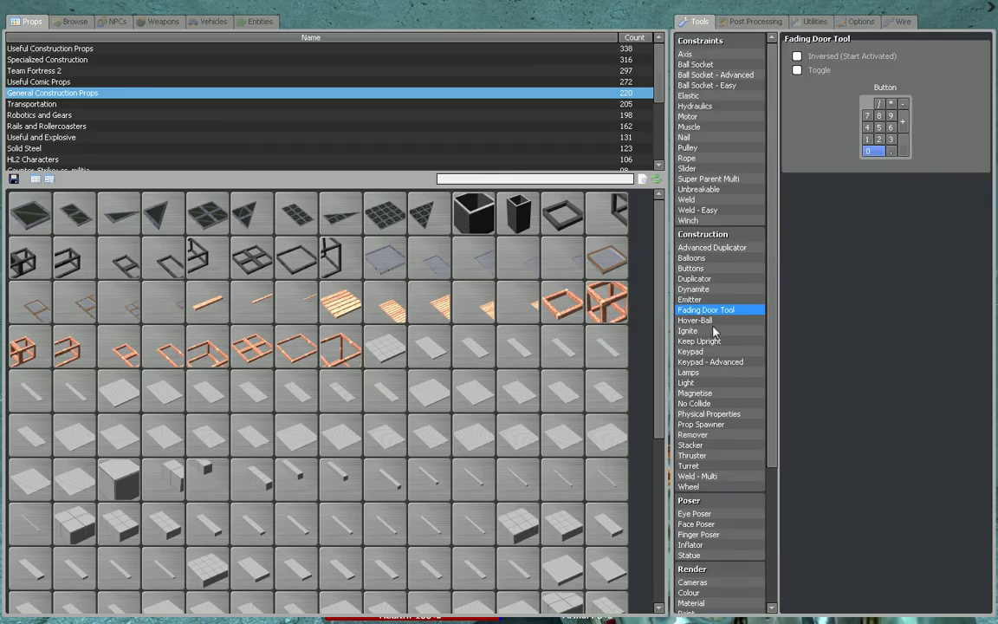
pyautogui.click(694, 403)
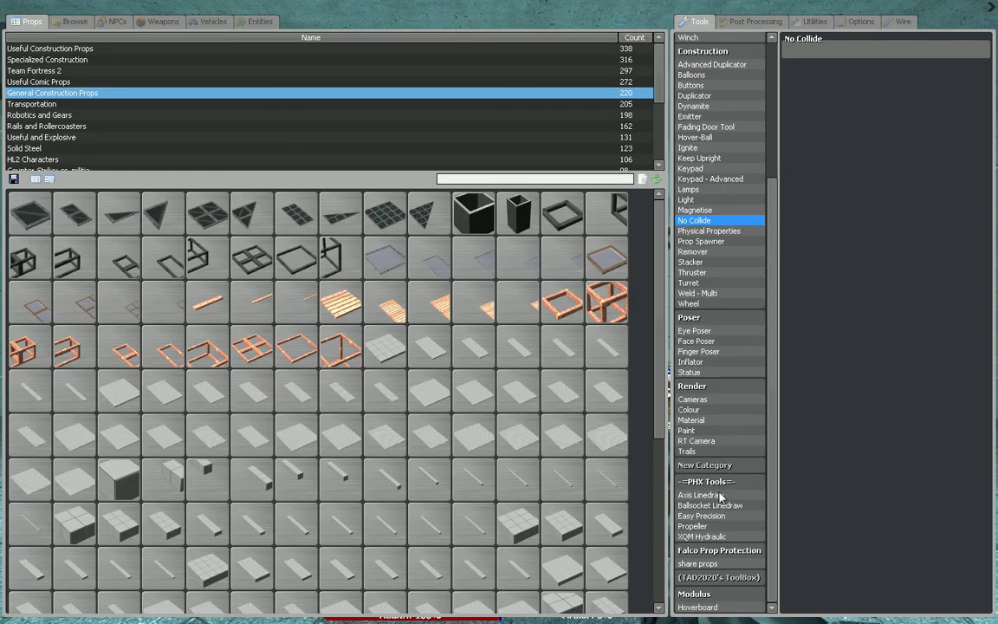
# - Select the Colour tool with all values at 0, then choose the Keypad tool
pyautogui.click(688, 409)
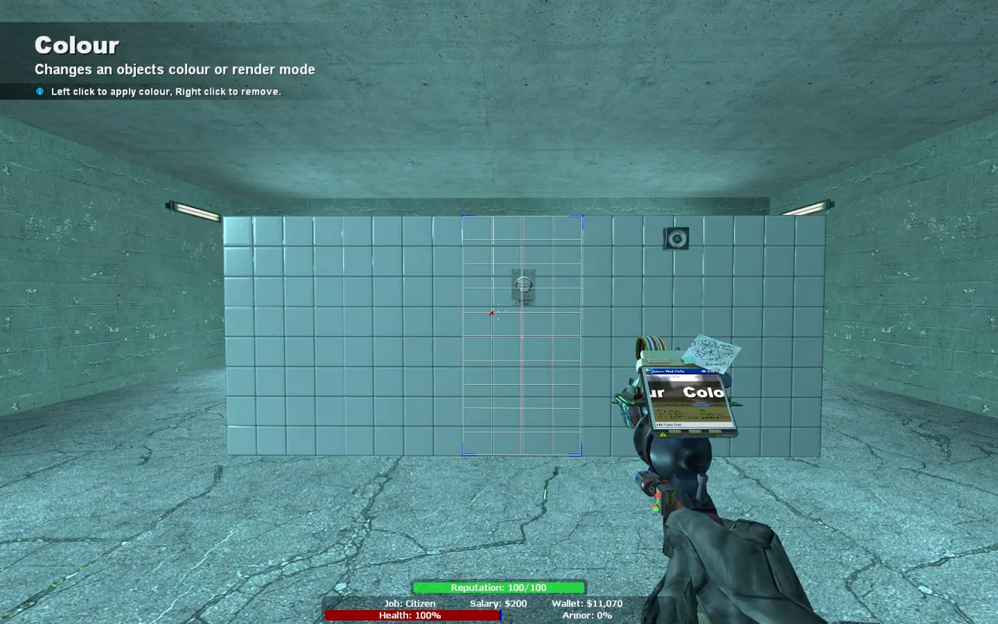
pyautogui.moveTo(493, 310)
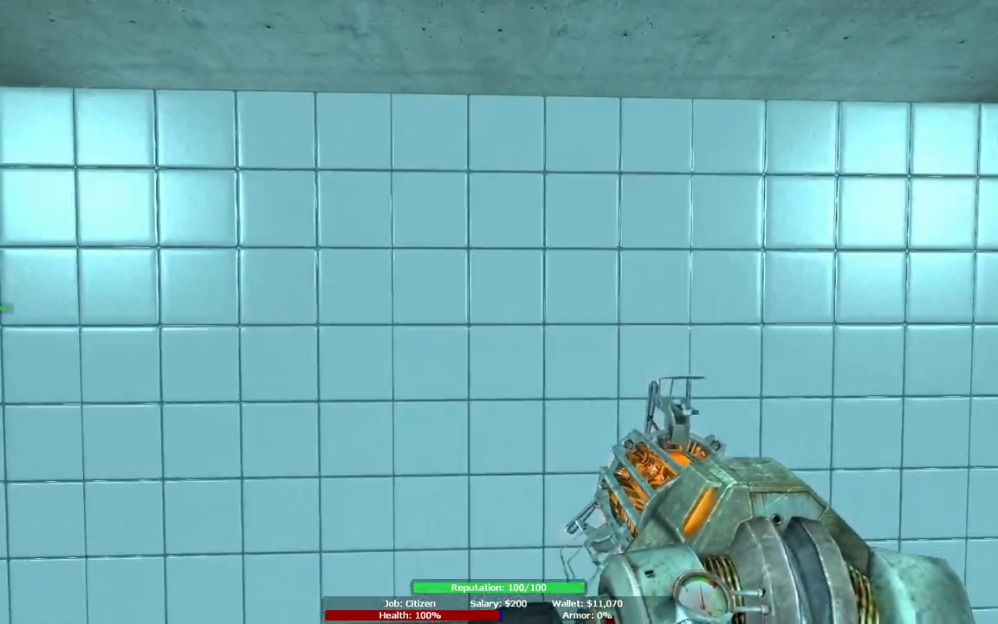
pyautogui.moveTo(499, 312)
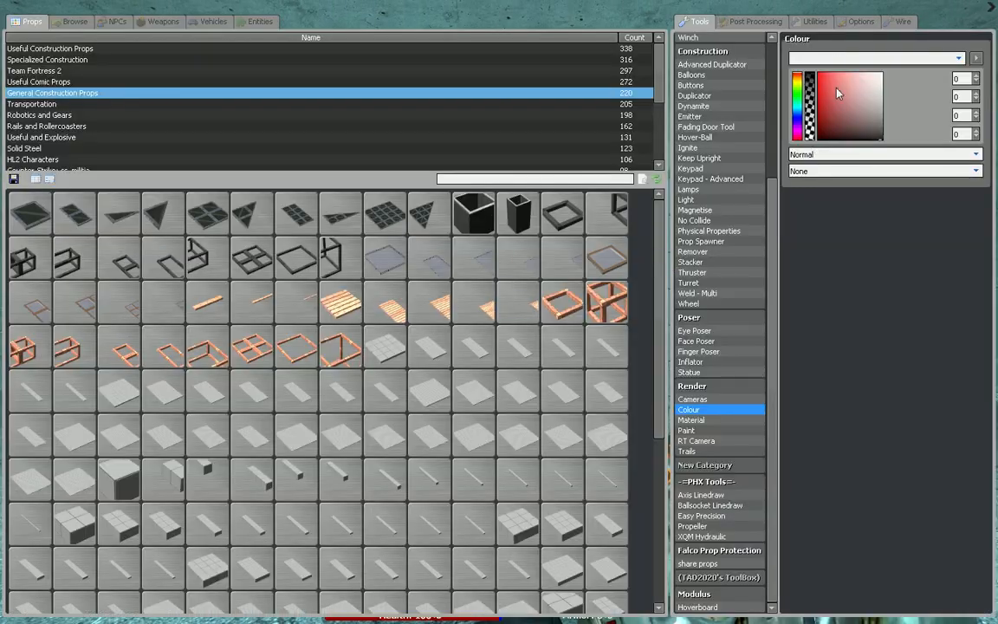
pyautogui.click(688, 168)
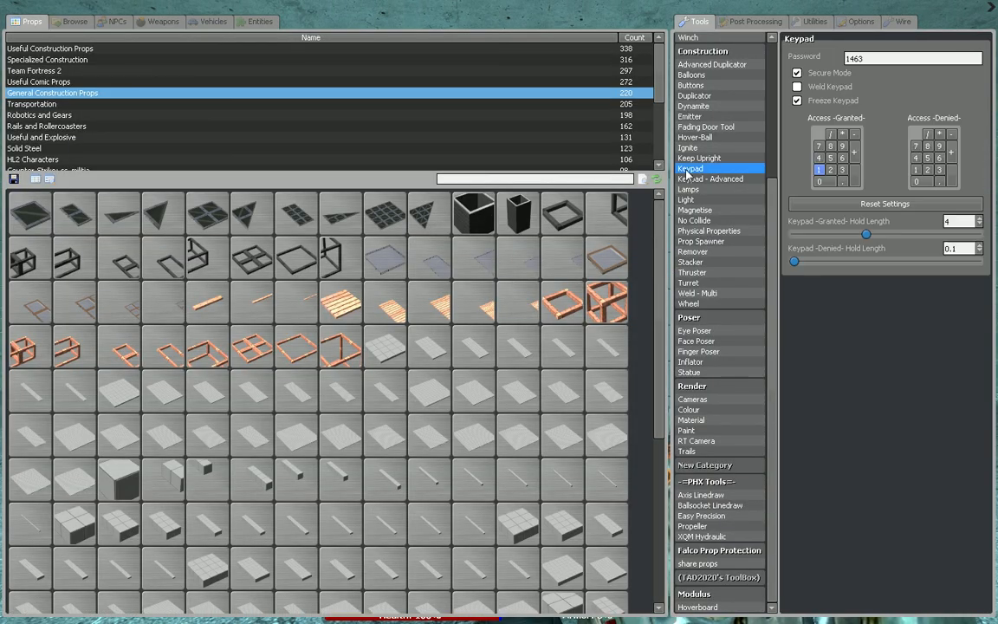